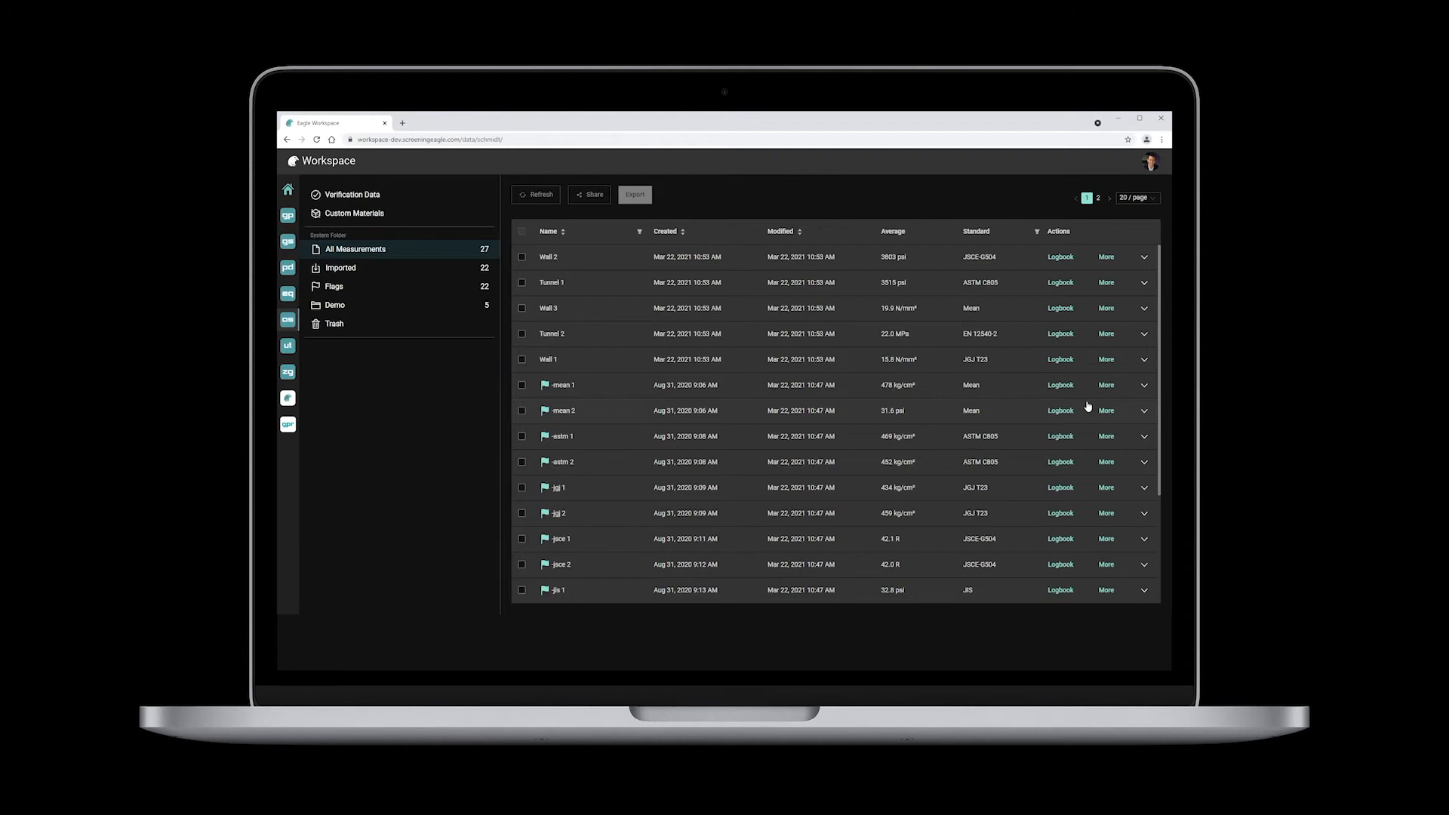
Step: Expand the 31.6 psi measurement's chart of readings and generate a share link for it
click(1106, 411)
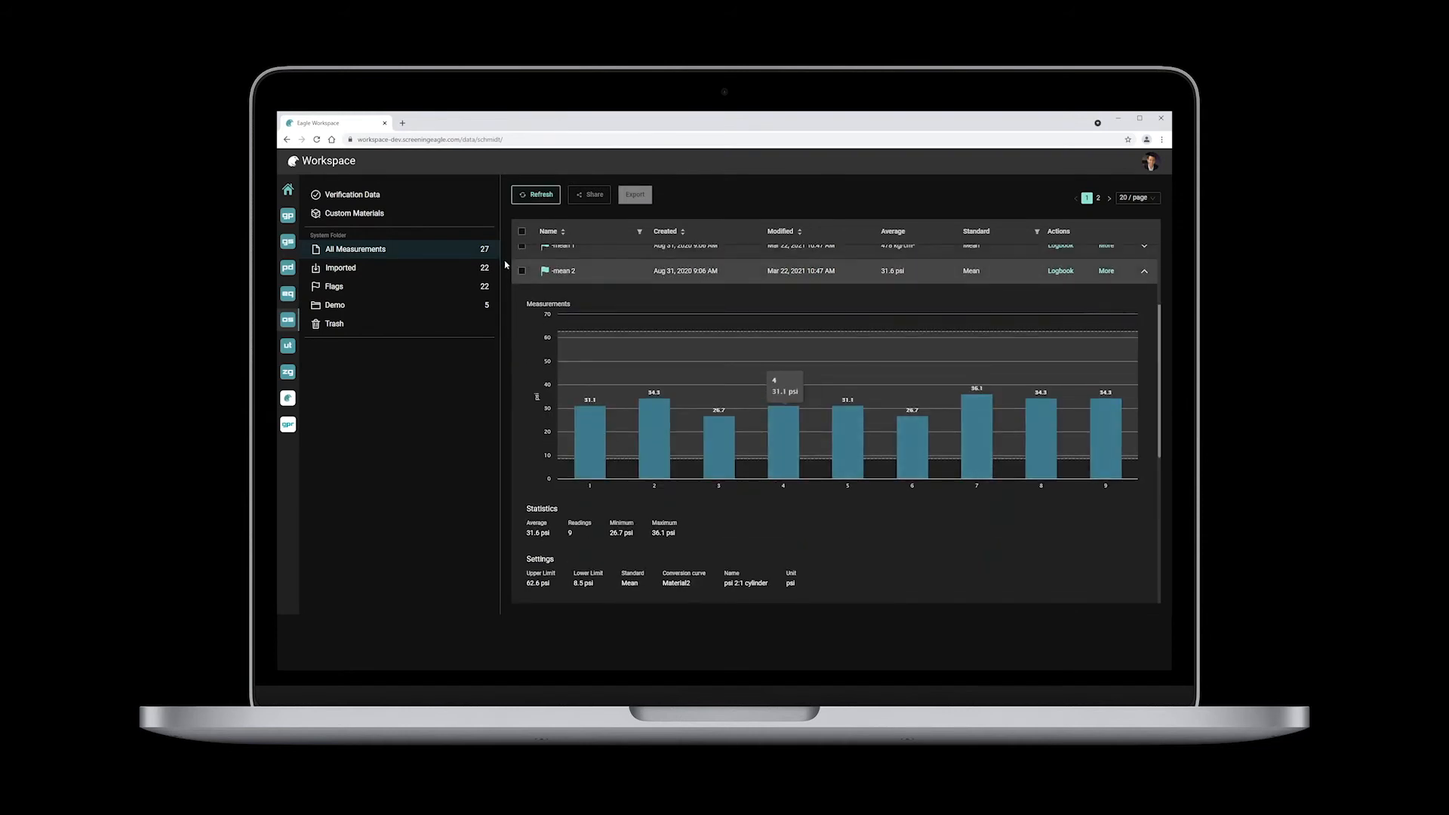
click(590, 195)
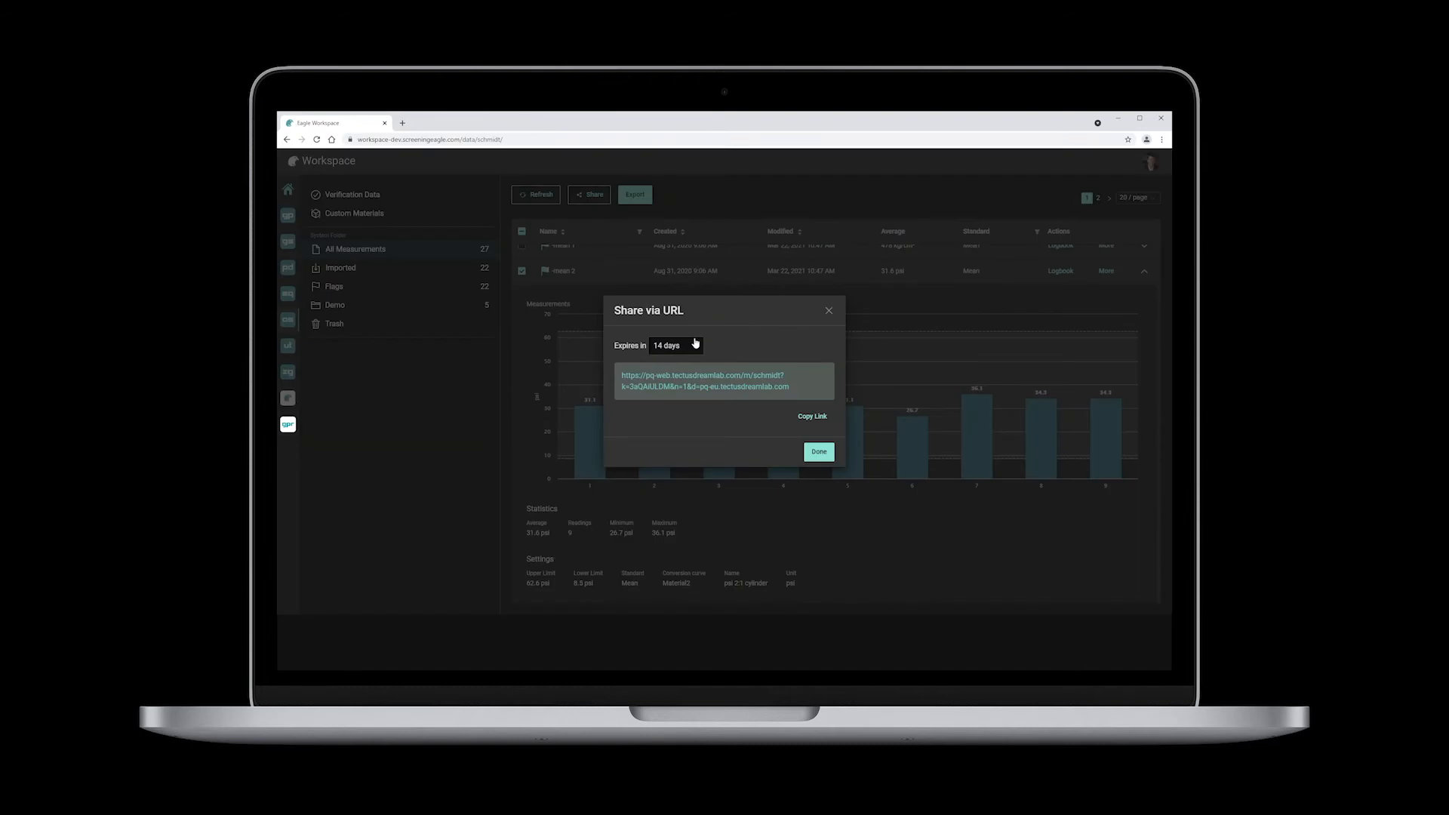
click(817, 451)
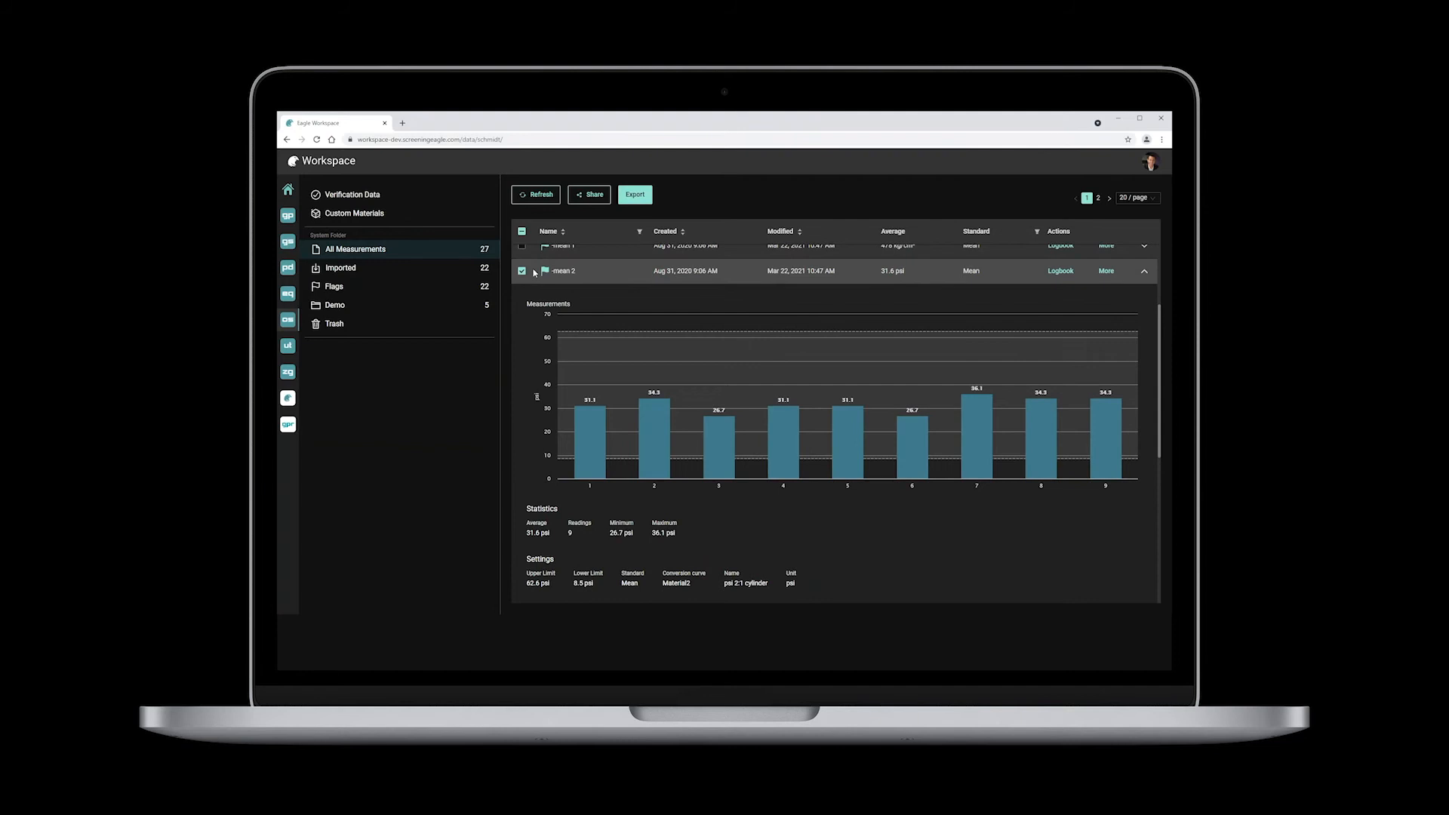
click(1059, 270)
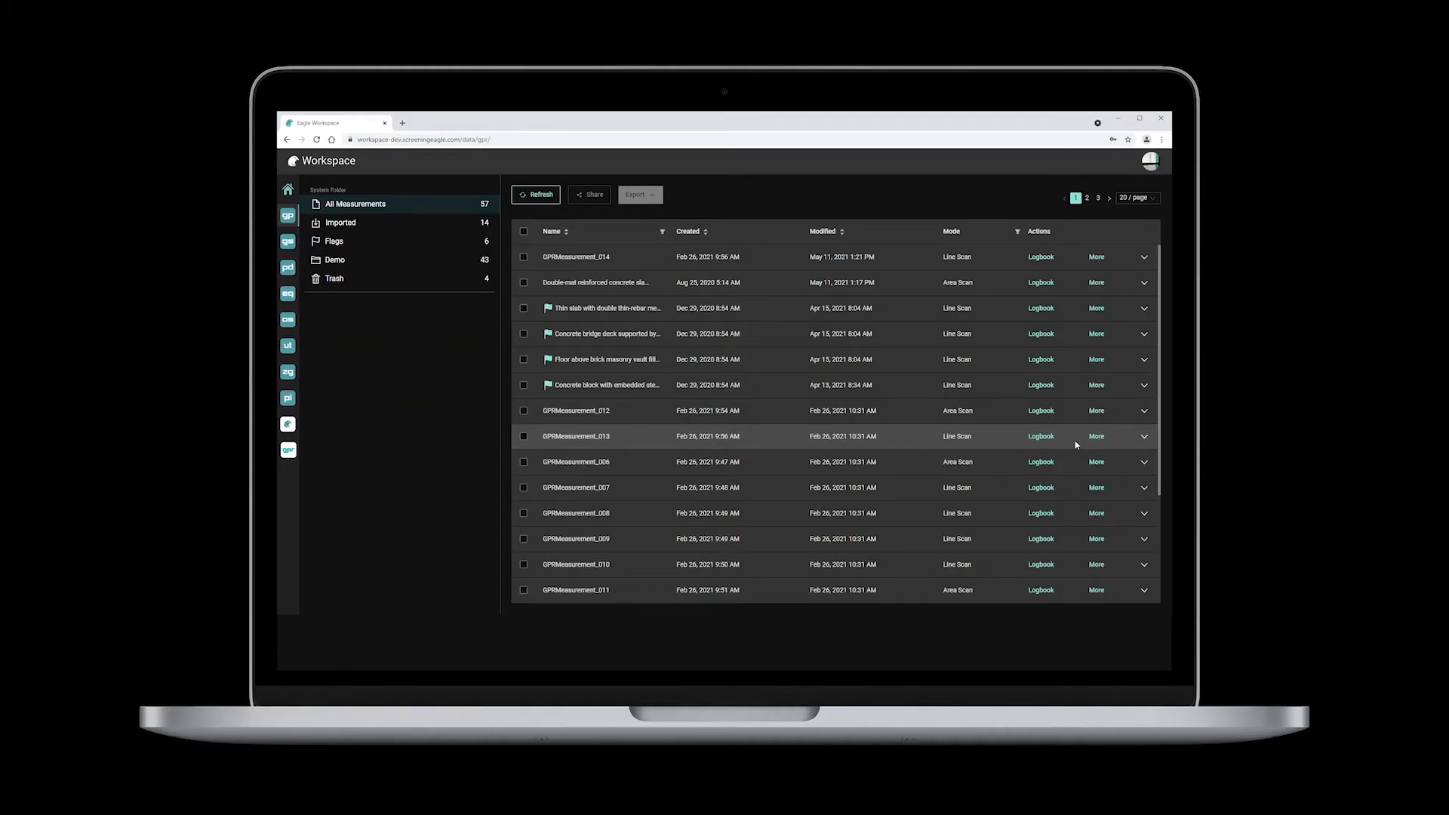
mouse_move(1128, 411)
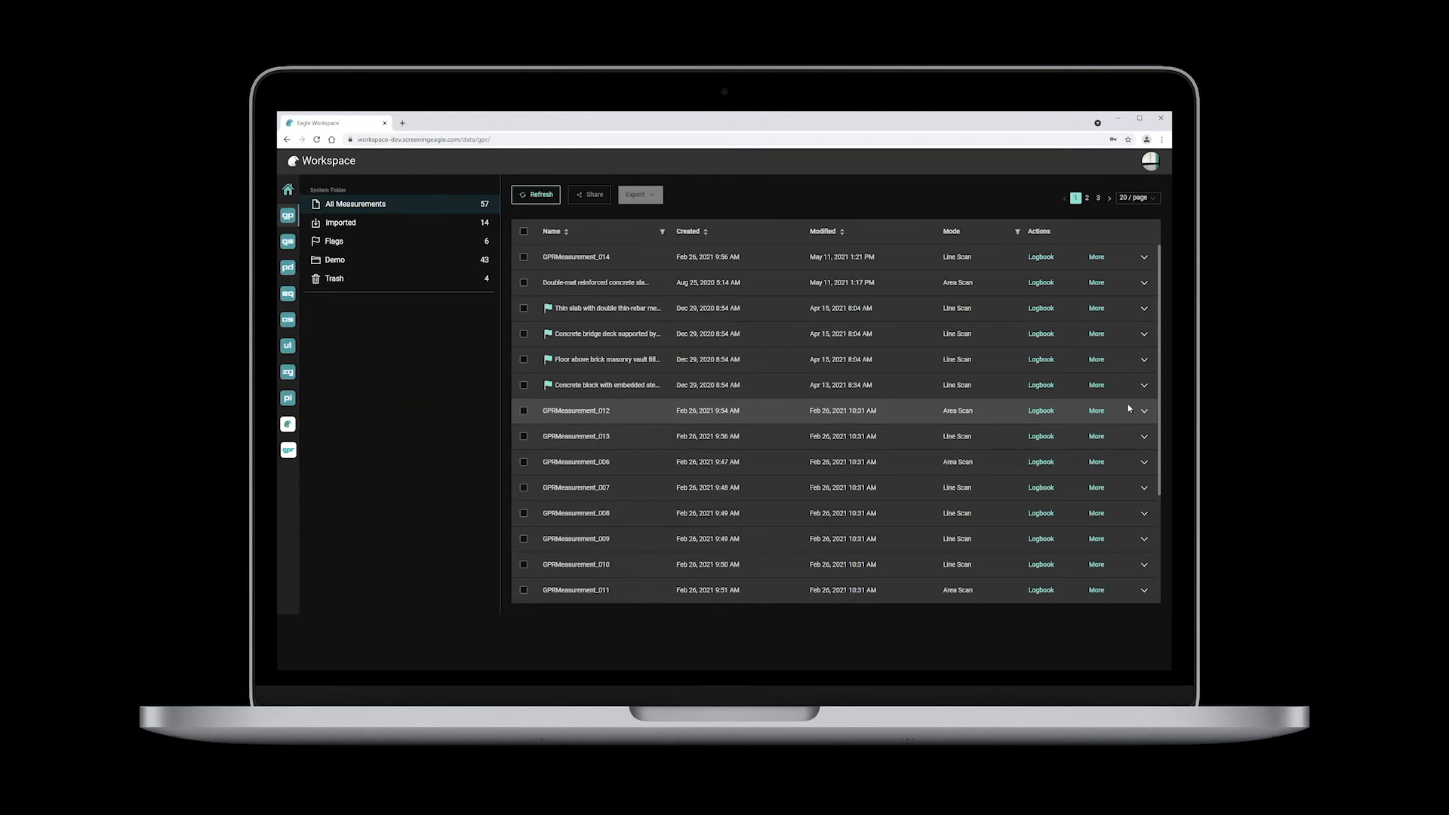
mouse_move(1145, 385)
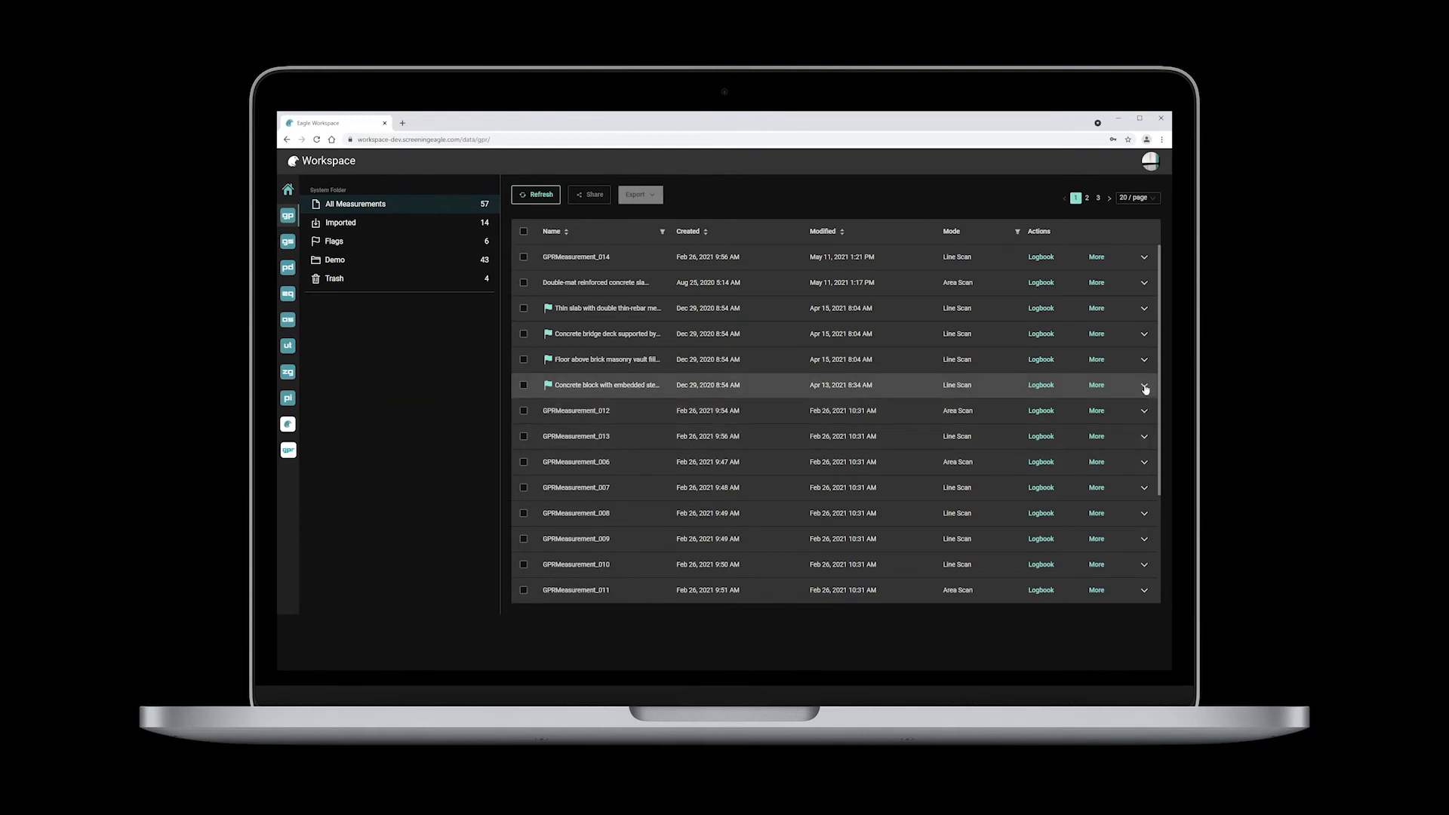
Step: Switch from the GPR measurement list to the GPR Insights Projects dashboard
click(1143, 385)
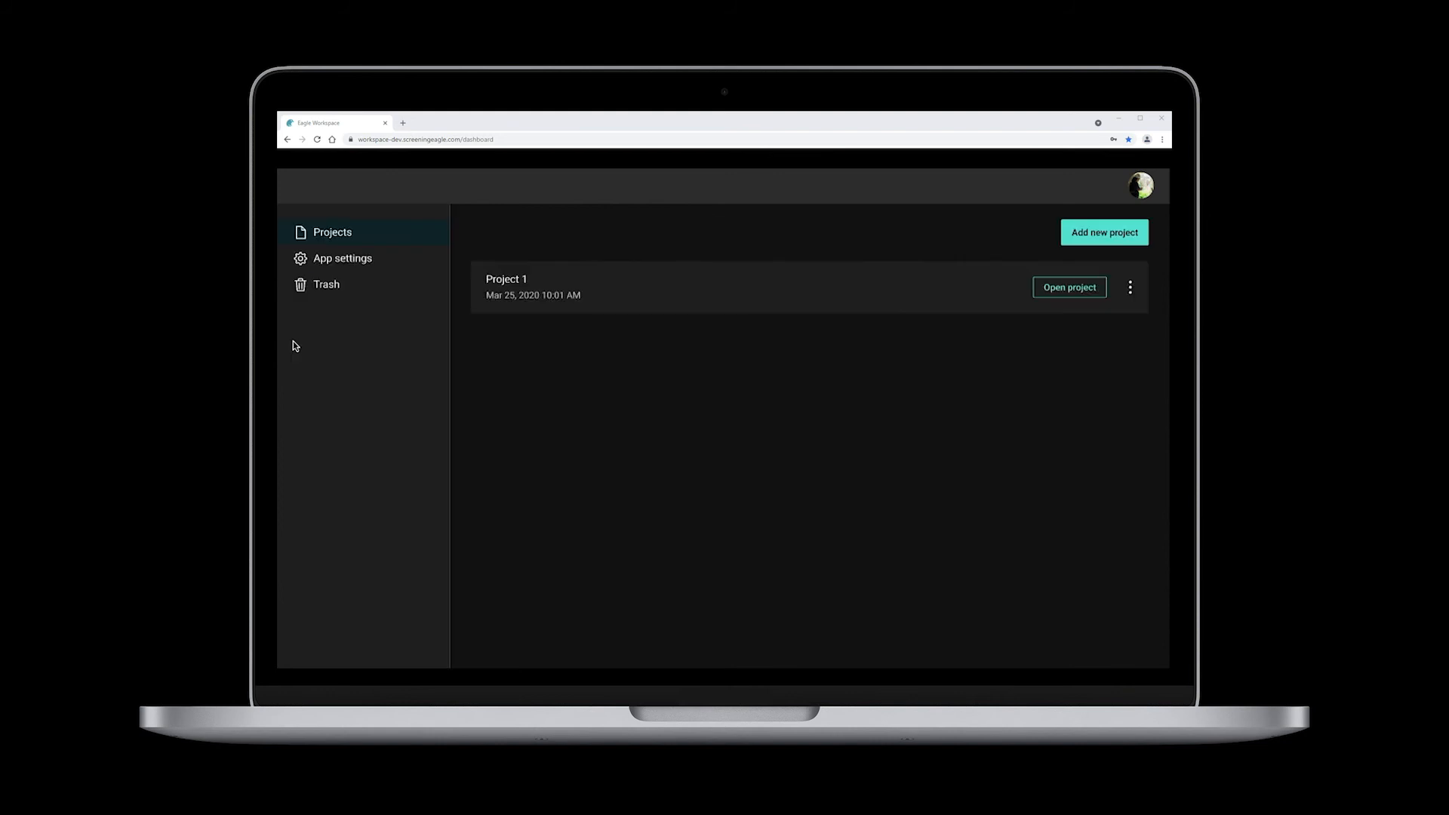
mouse_move(1078, 243)
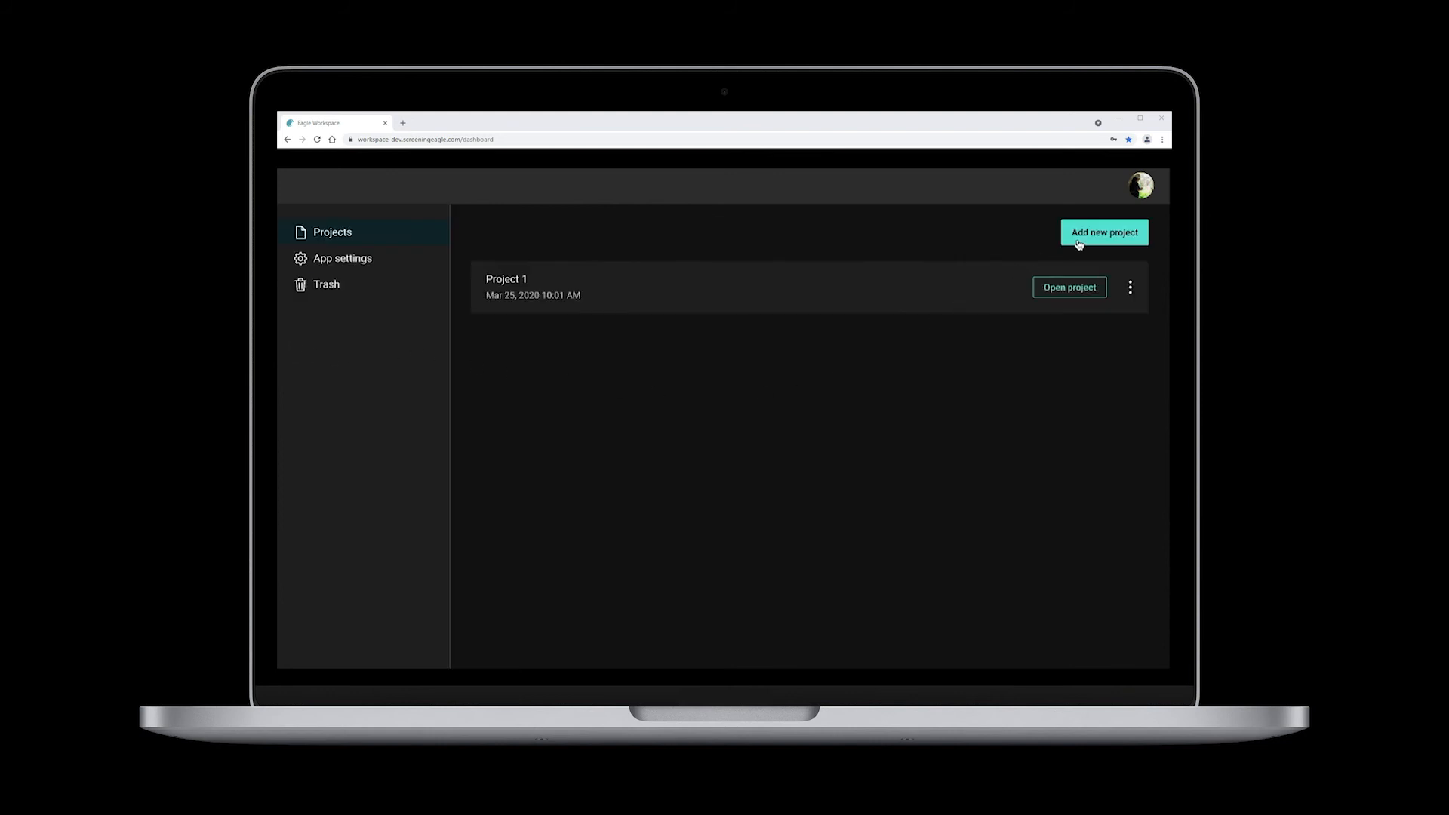
Step: Create and open a new project 'GPR area scan' containing Measurement_83
click(1103, 232)
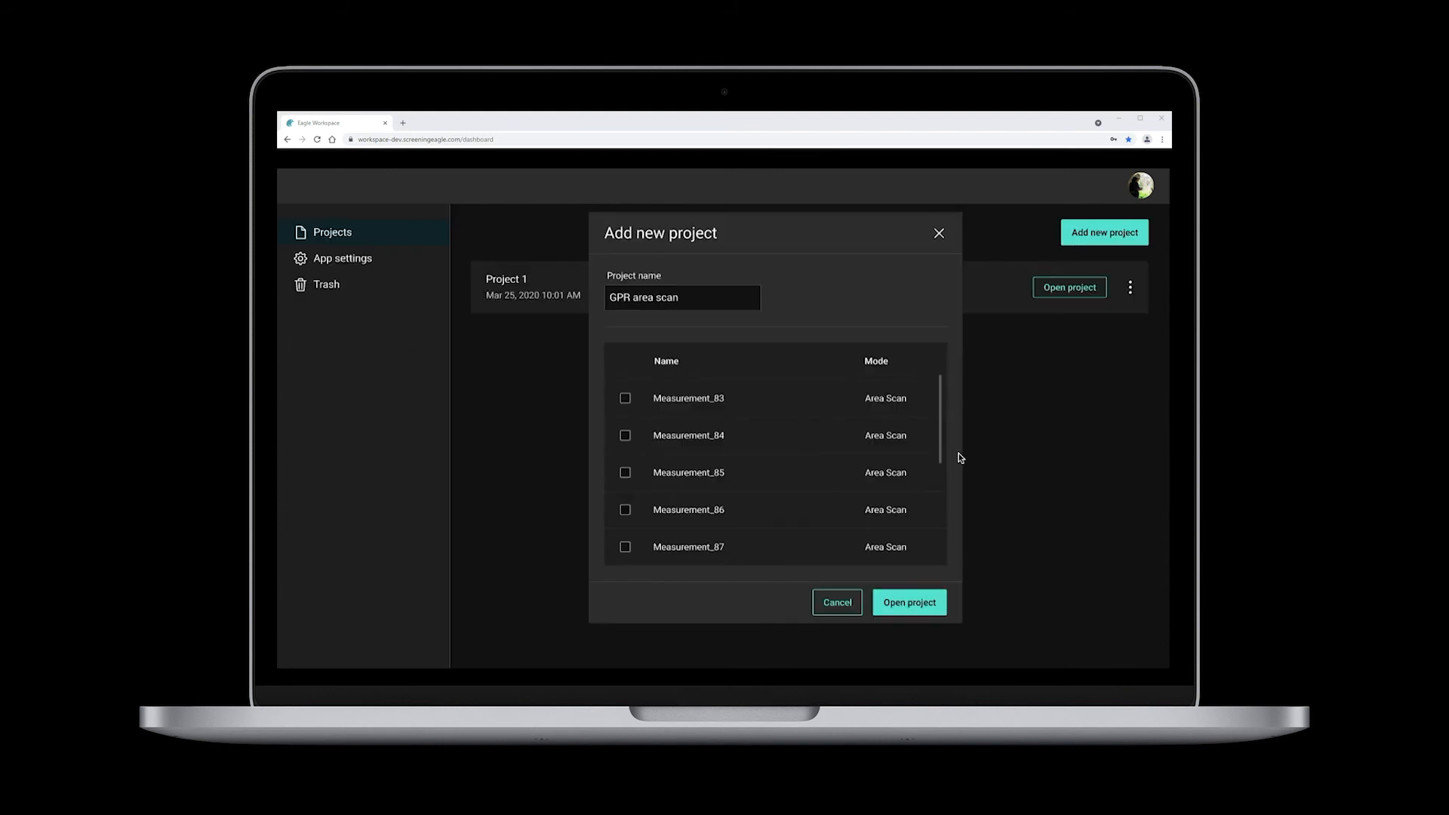
click(625, 399)
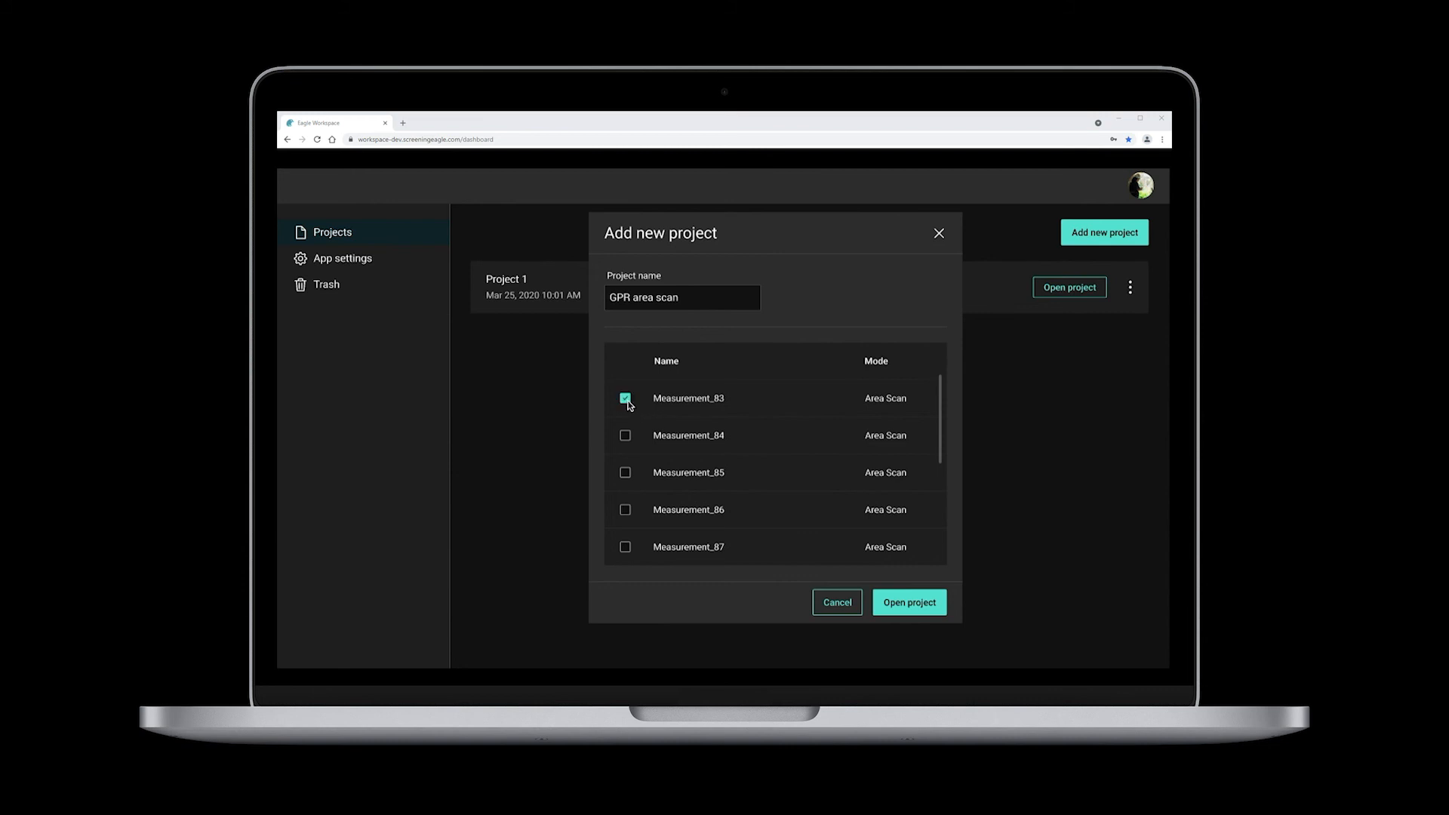
click(907, 602)
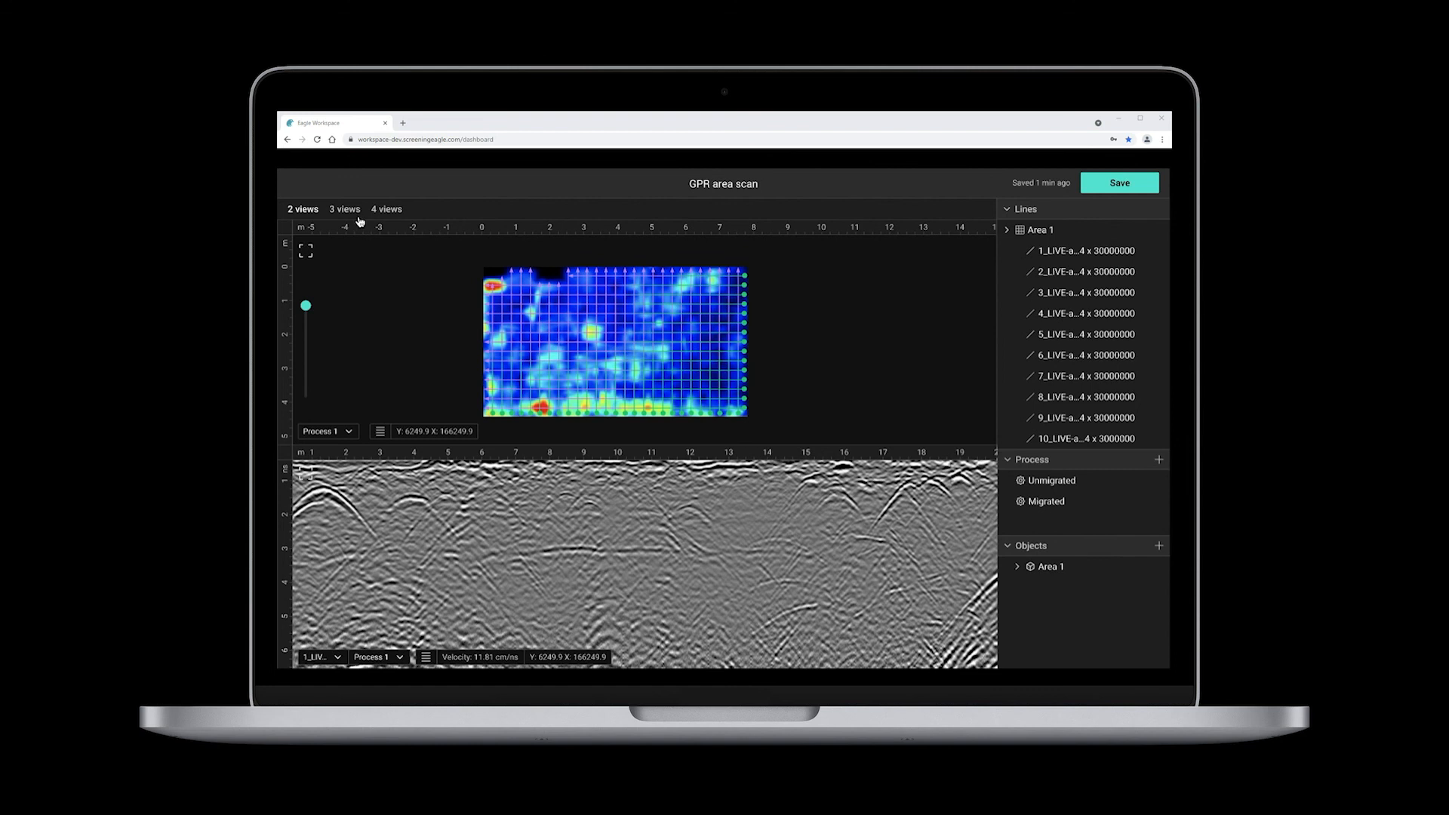
Step: Settle on the three-view layout and switch the second line view to Migrated data
click(344, 209)
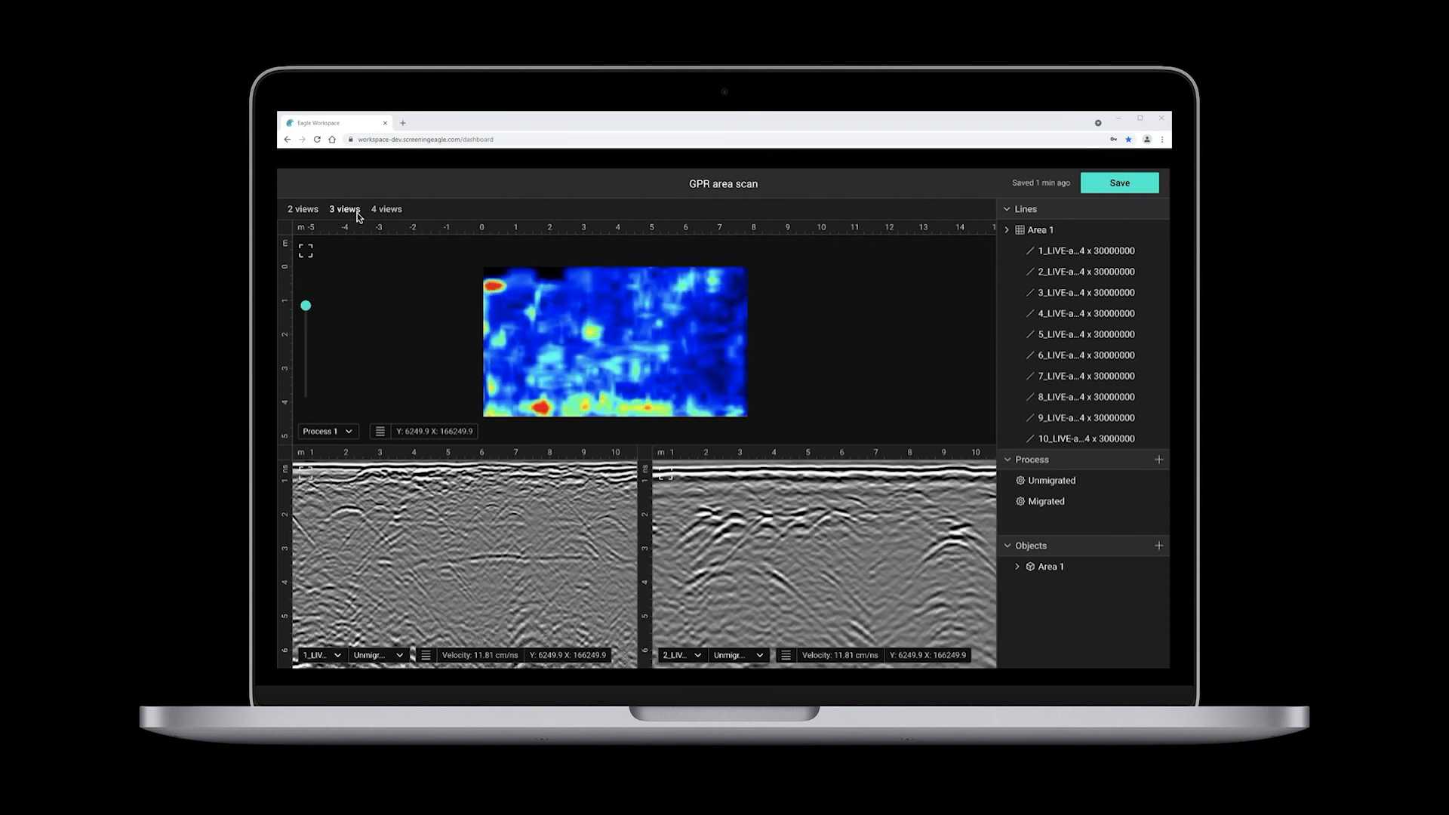
click(386, 208)
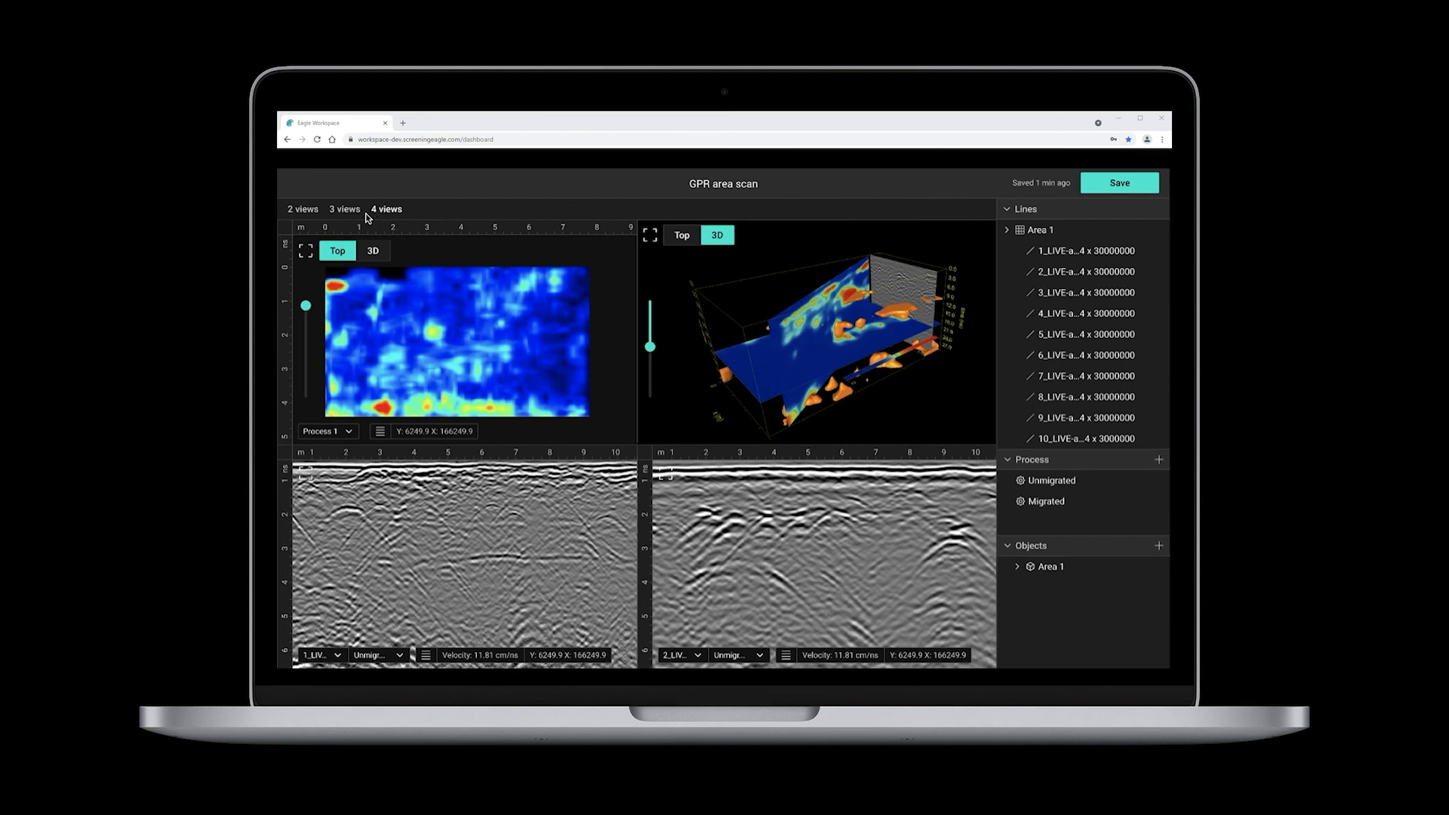
click(344, 208)
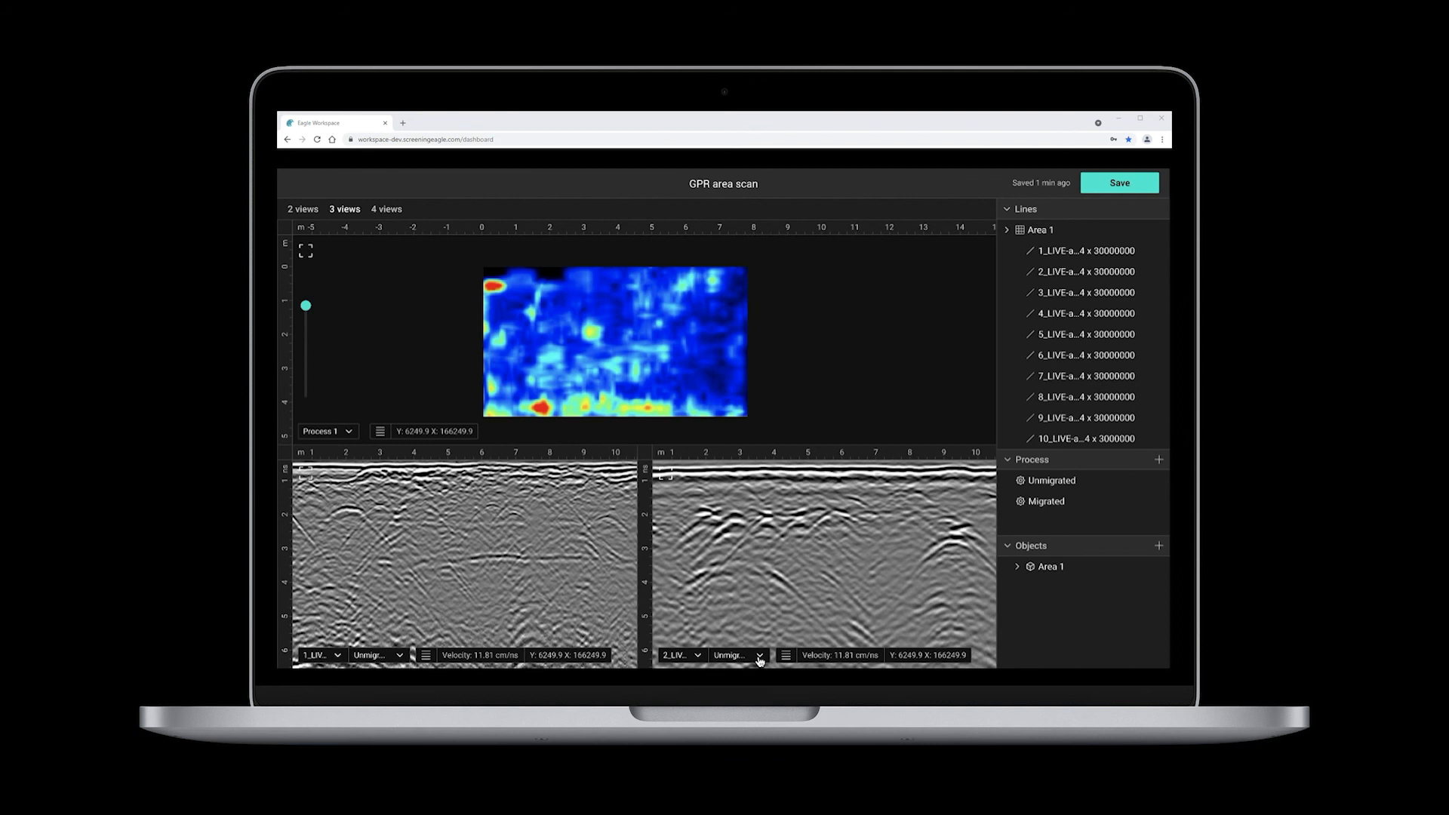
click(735, 654)
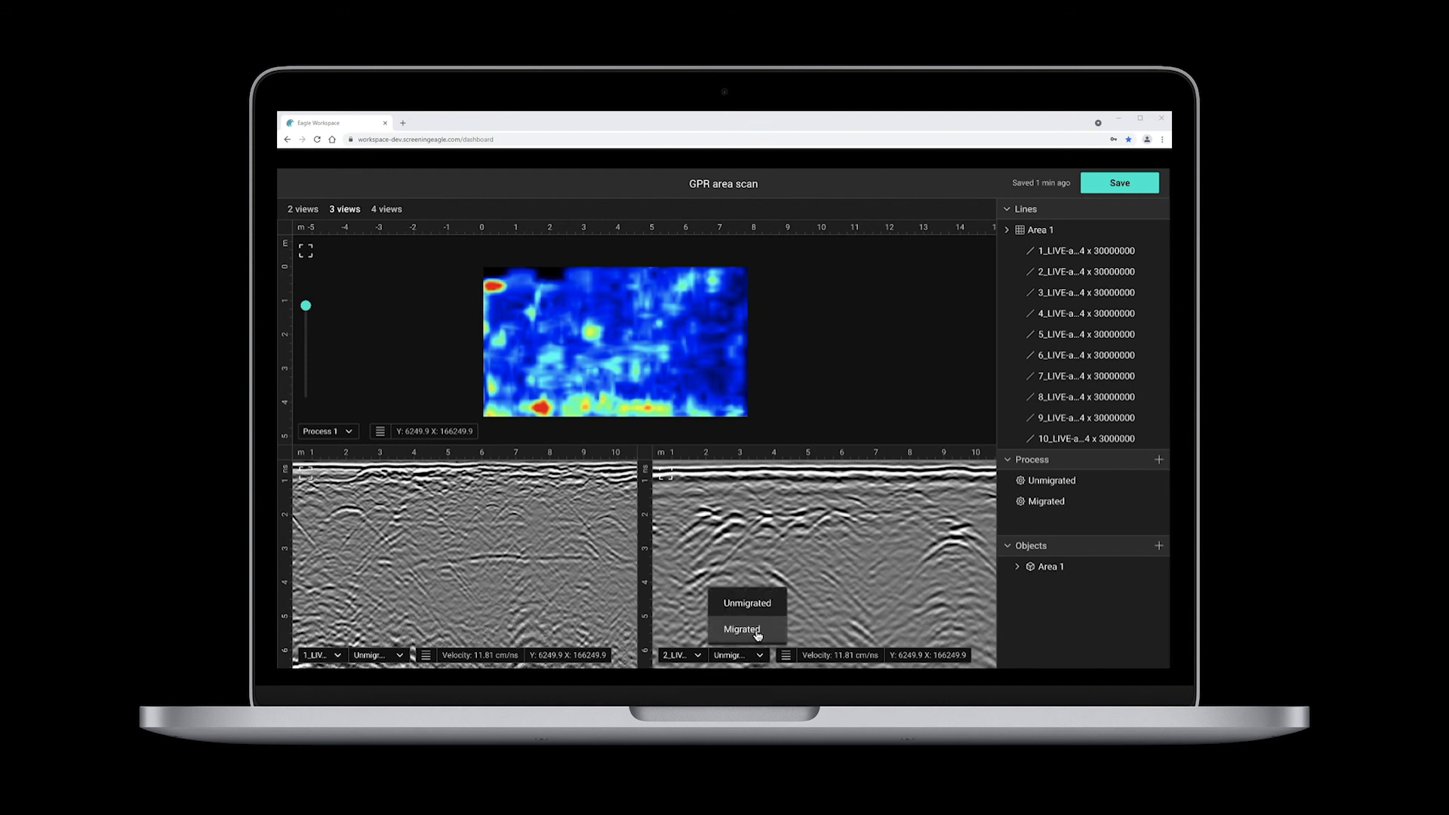
click(743, 631)
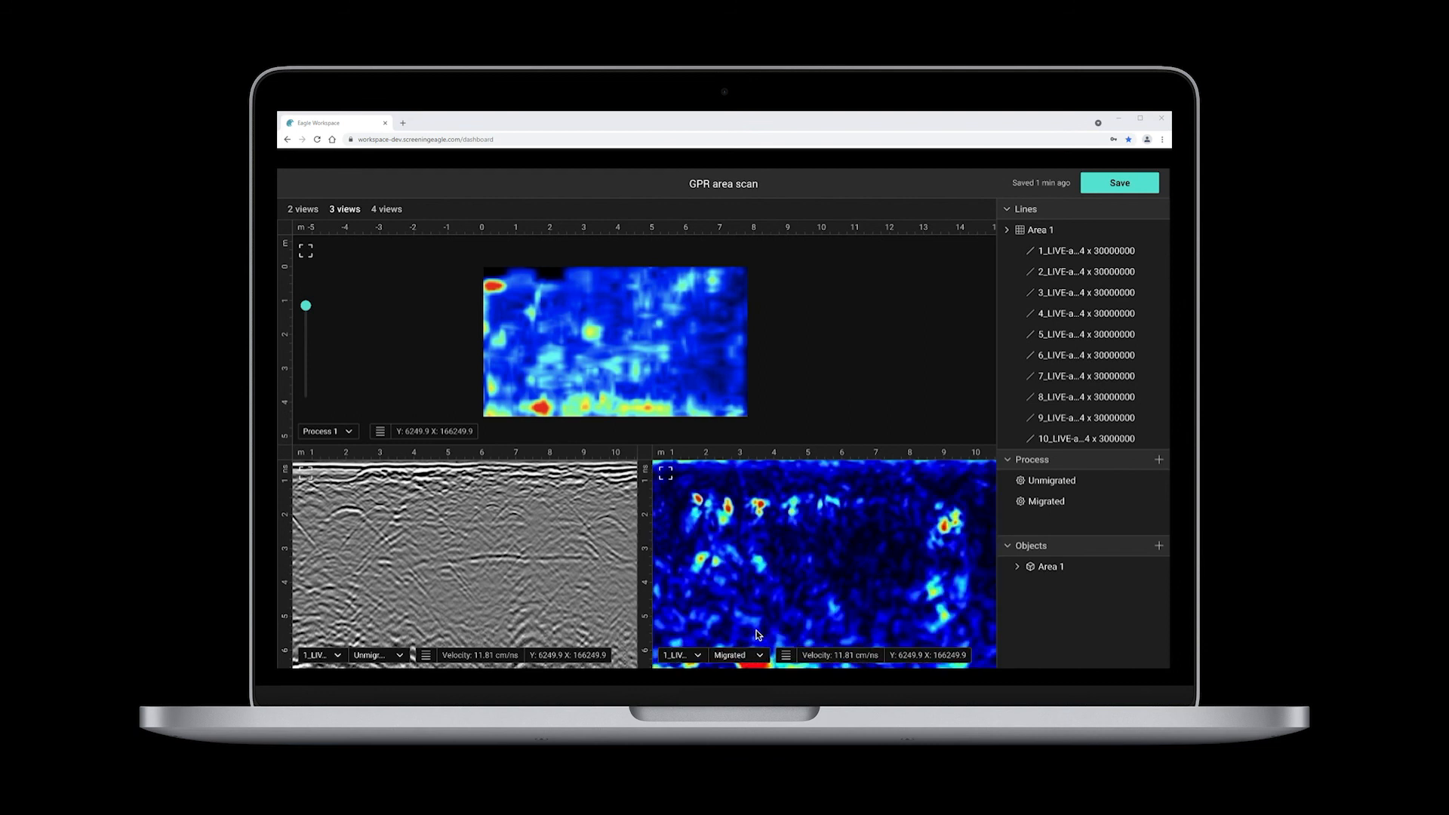
mouse_move(928, 666)
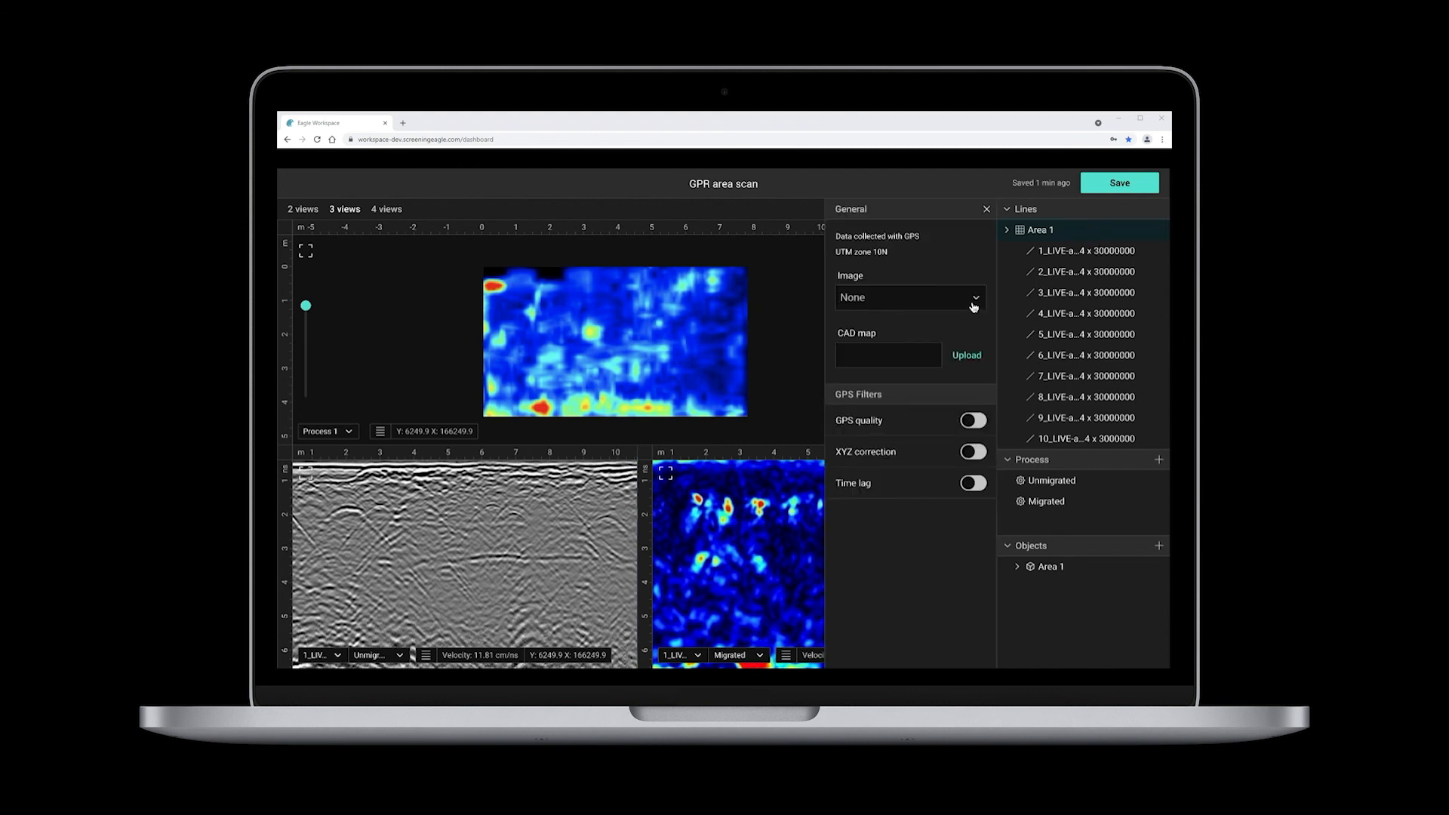
Step: Set Area 1's background to satellite imagery with the Road.dxf CAD map overlay
click(909, 298)
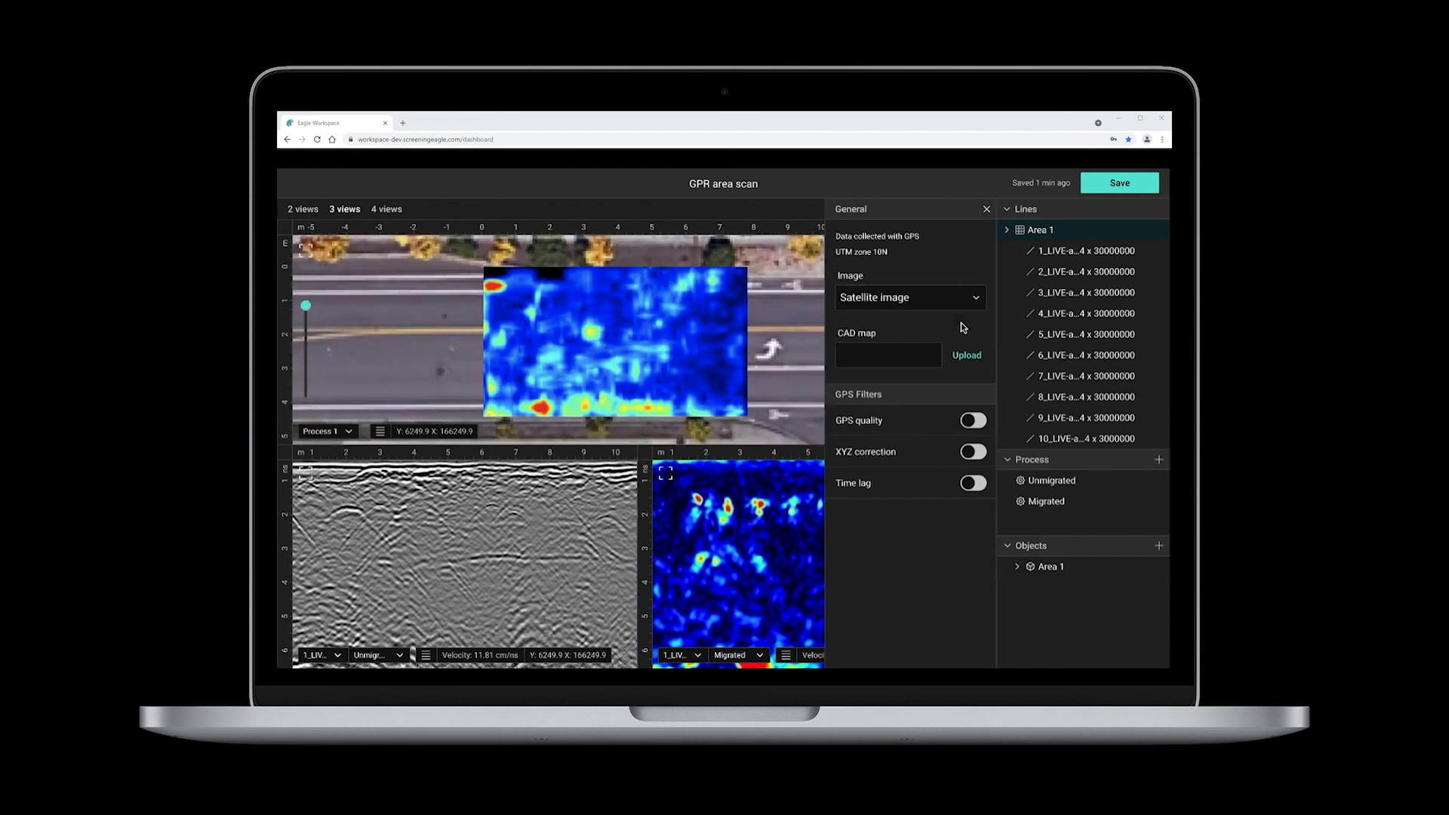
click(966, 355)
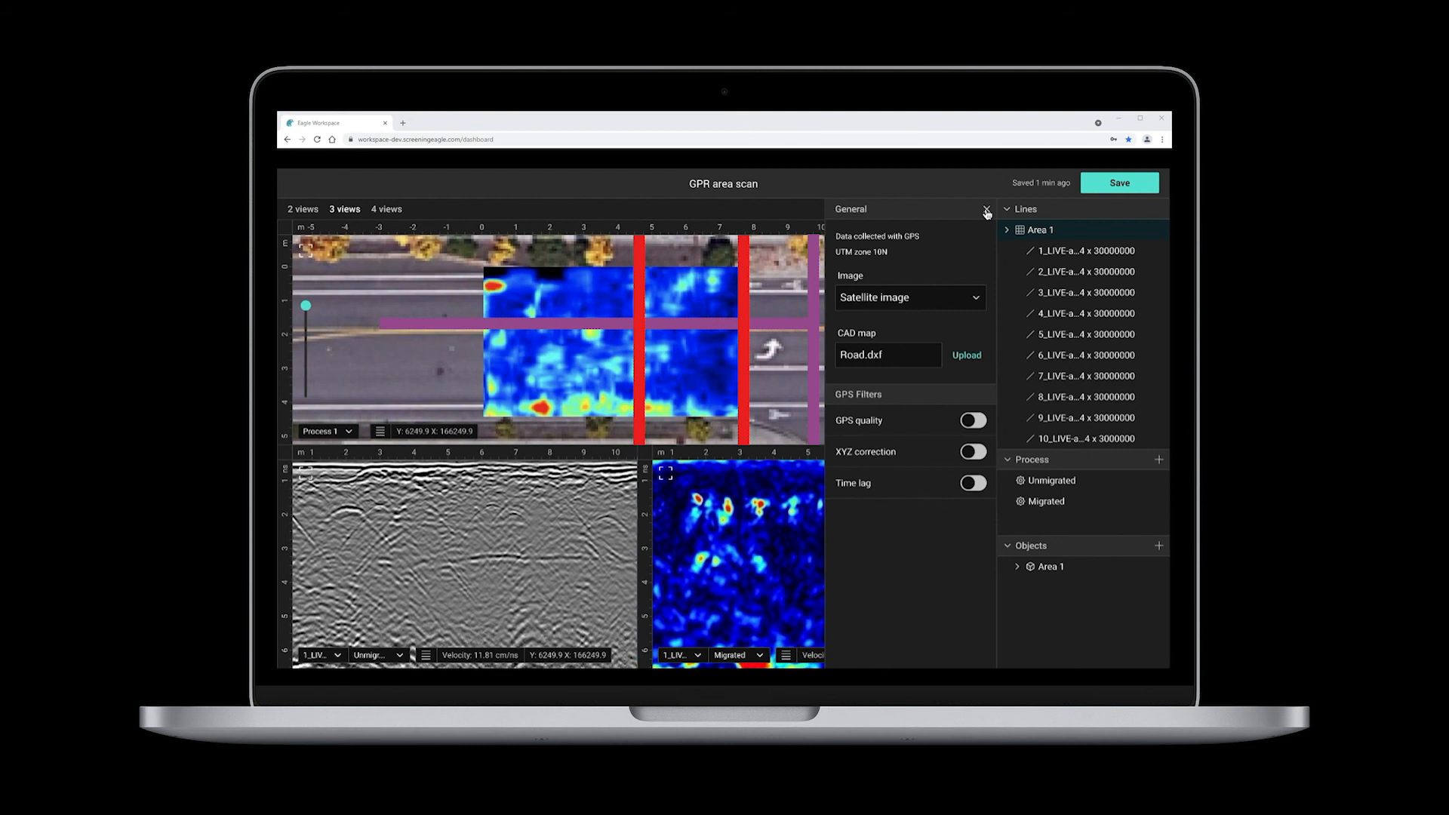
click(986, 208)
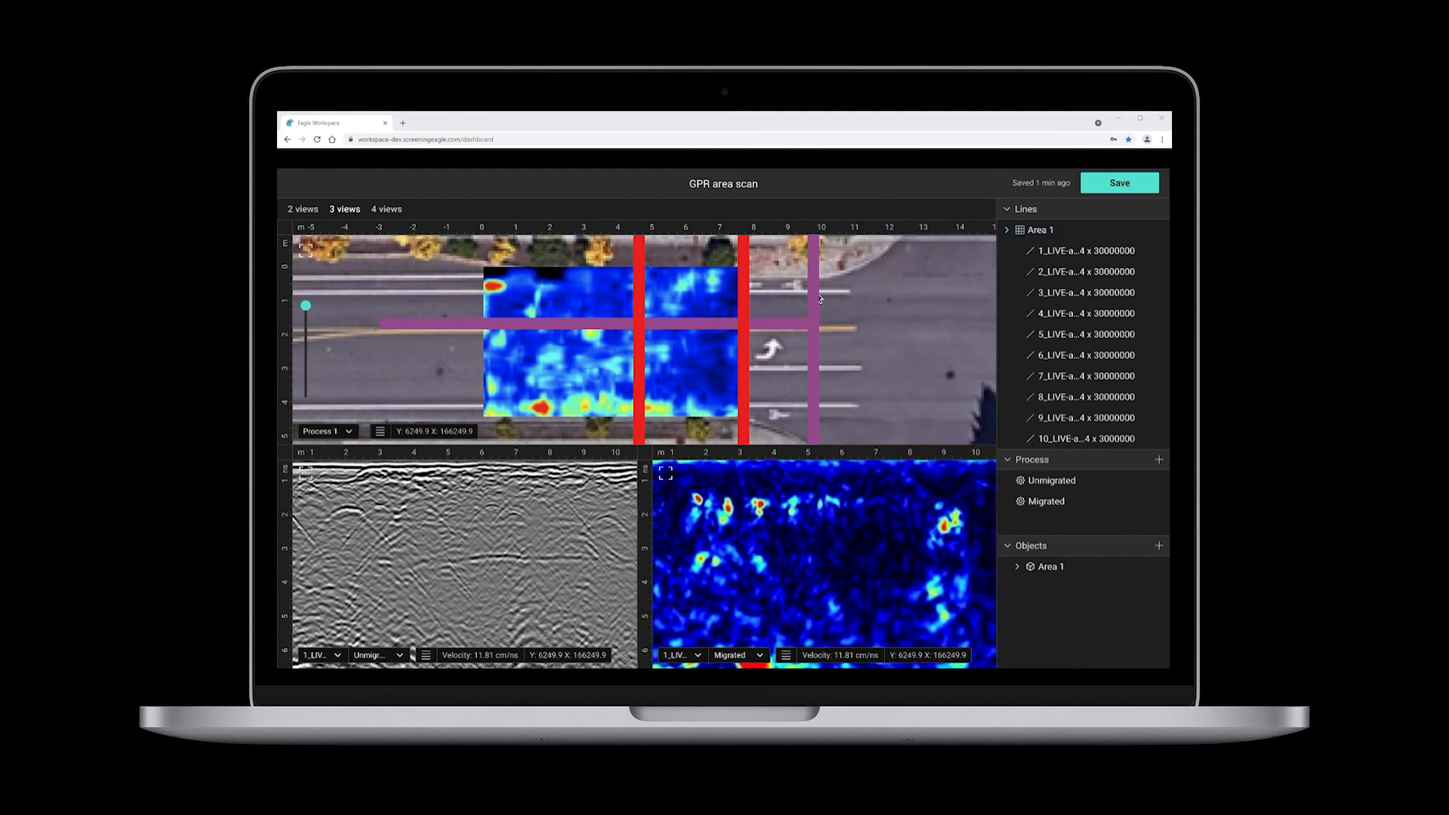
mouse_move(305, 309)
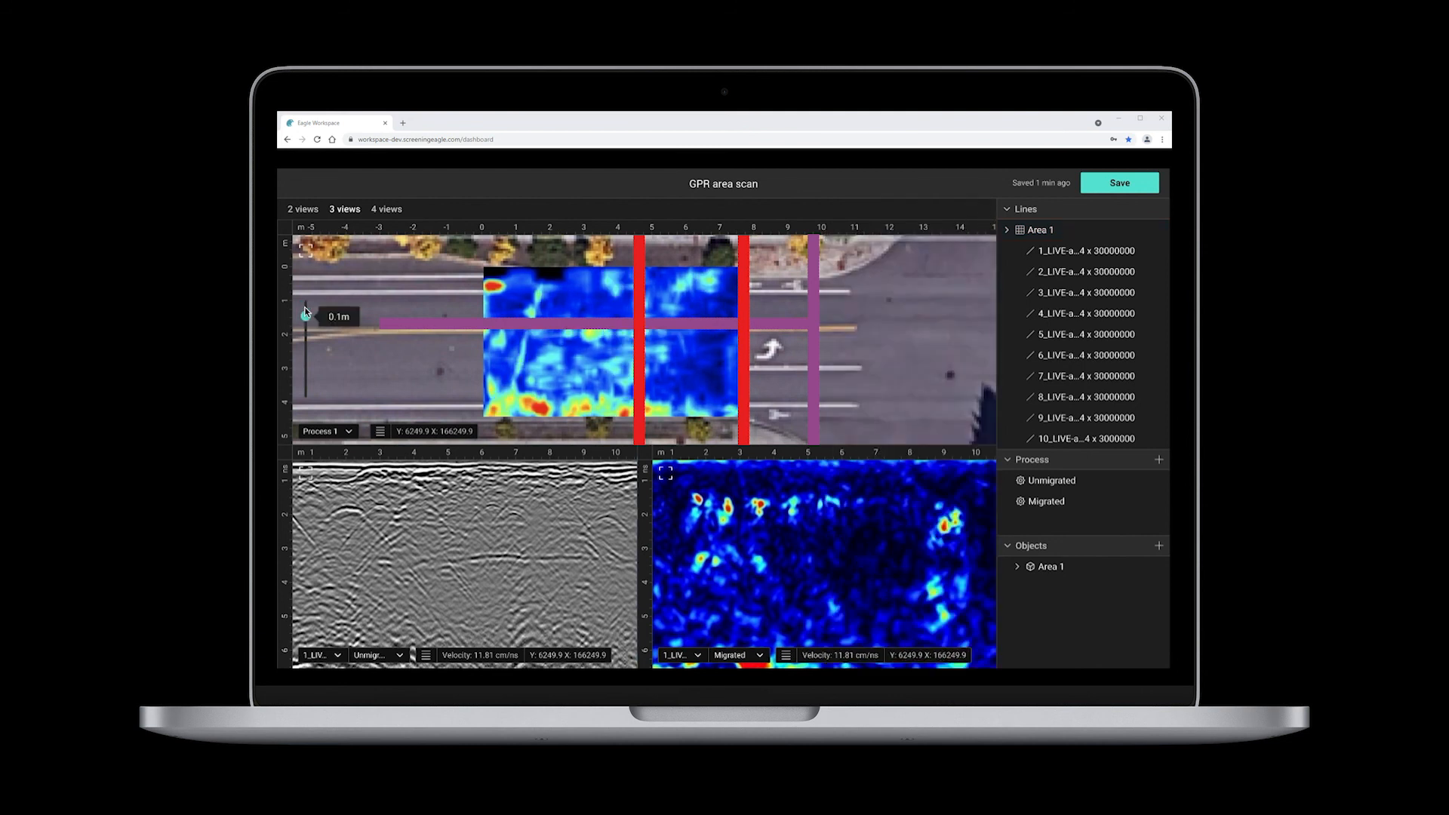
Step: Move the depth slice to 0.5 m and show four views with the 3D pipe model
drag(305, 311, 307, 327)
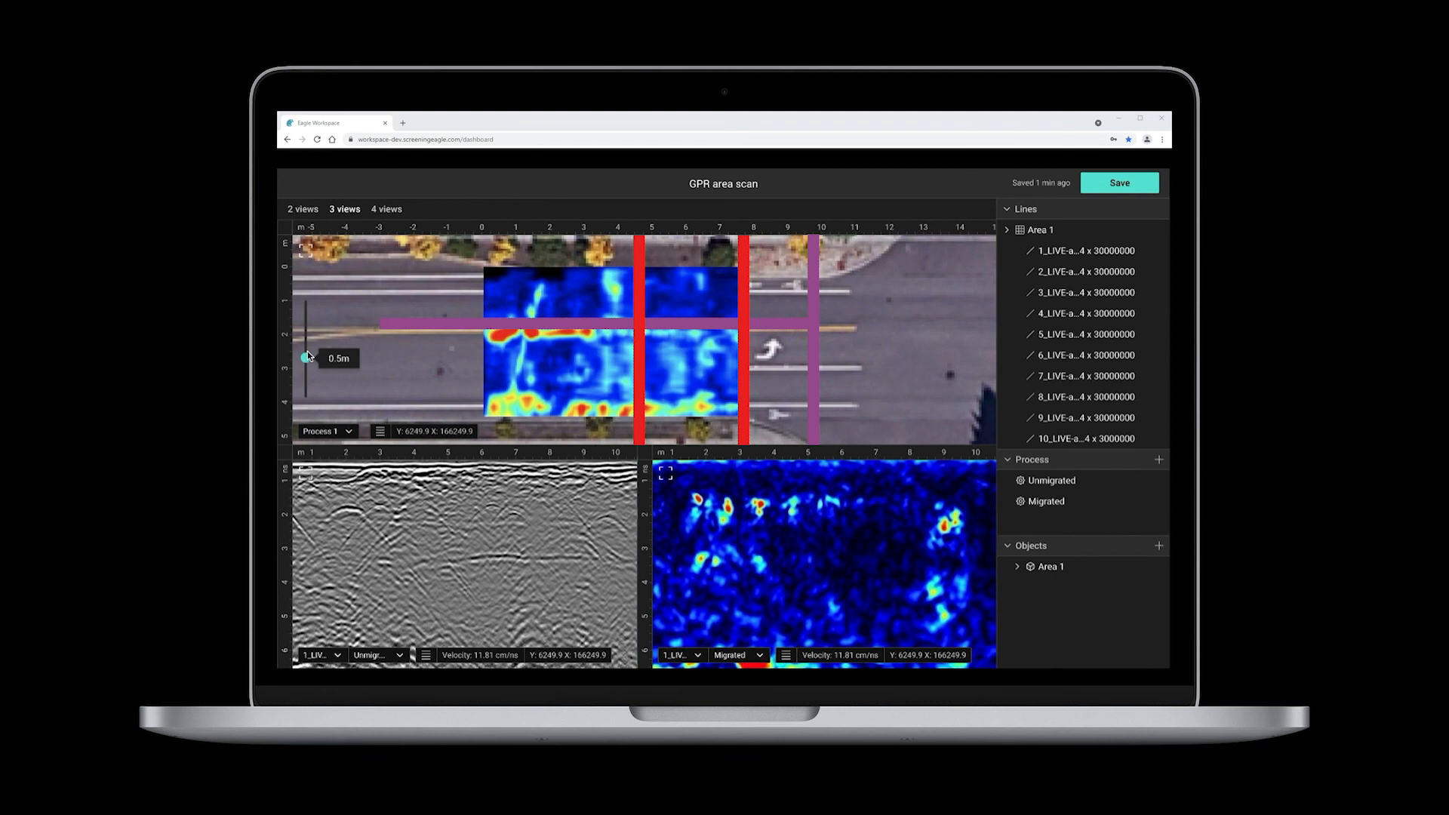
click(387, 208)
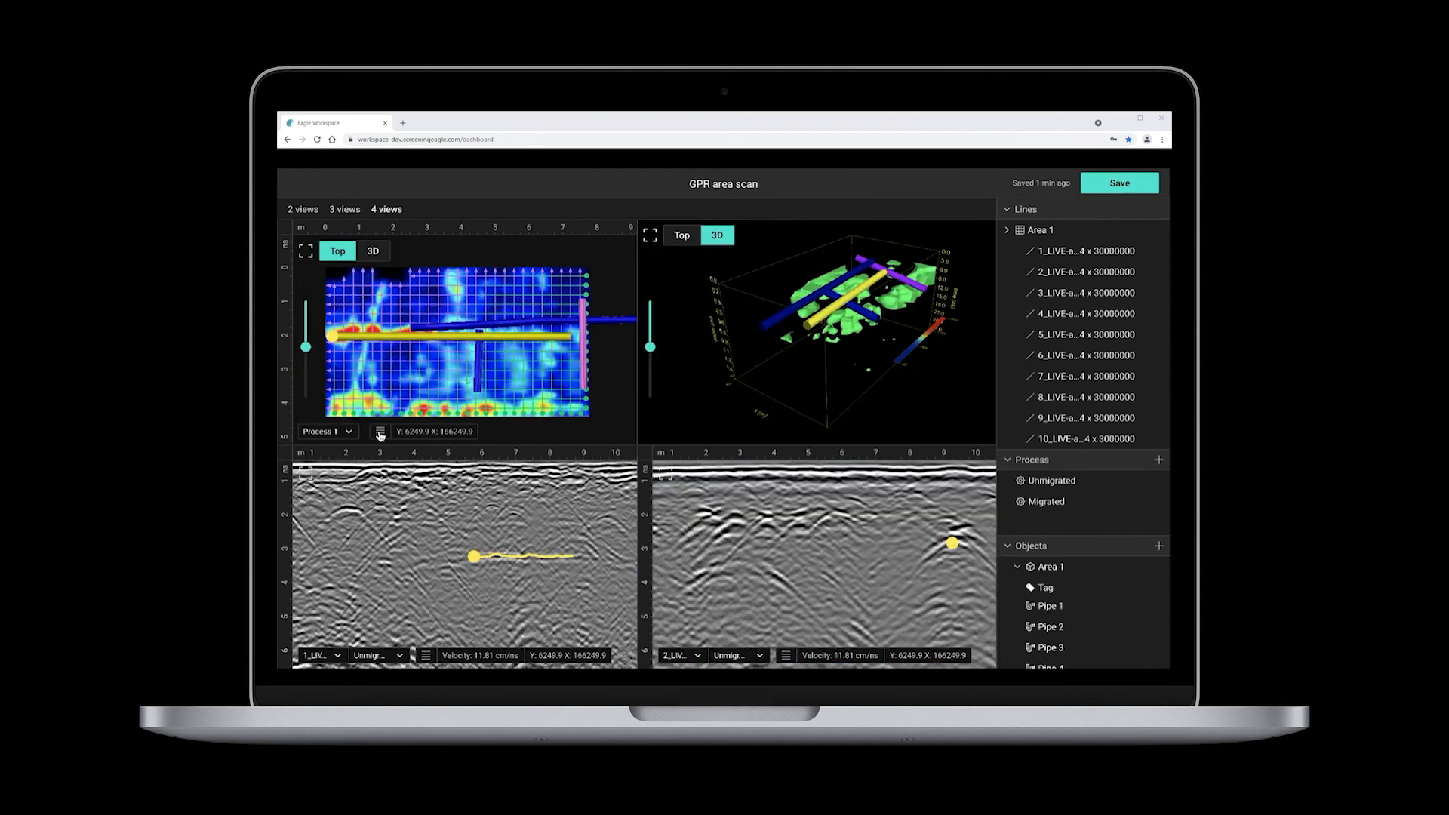